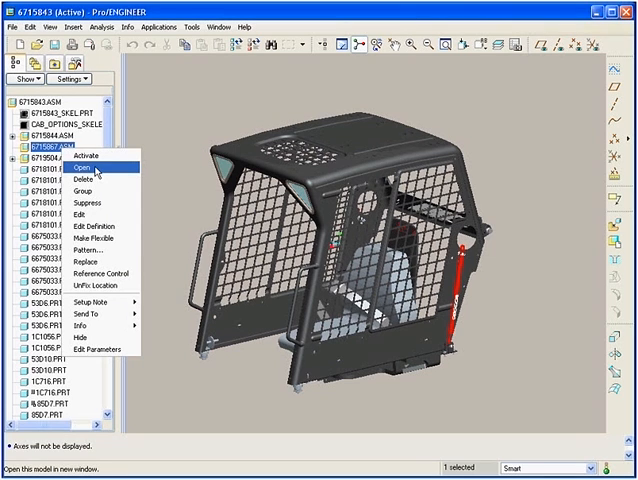
Step: Place the sheet-metal bracket at its default constraint as the first assembly component
click(84, 170)
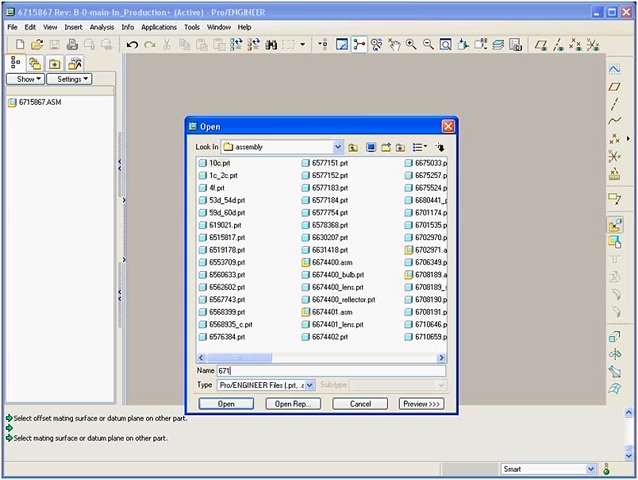
click(226, 402)
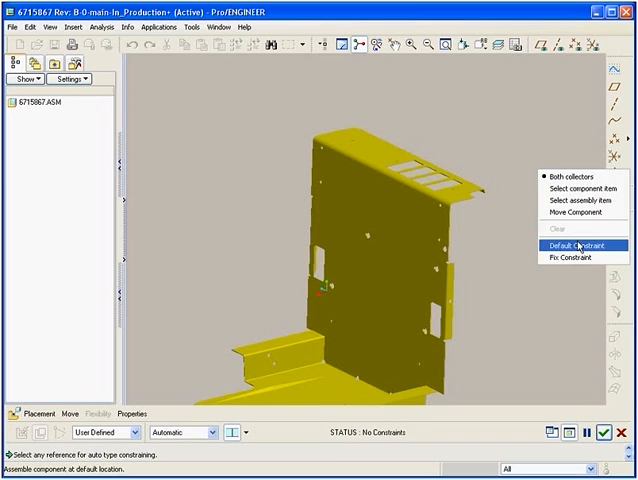
click(572, 246)
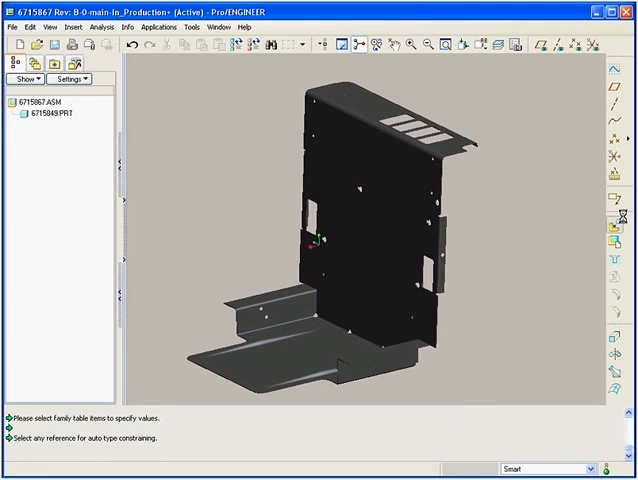
click(36, 46)
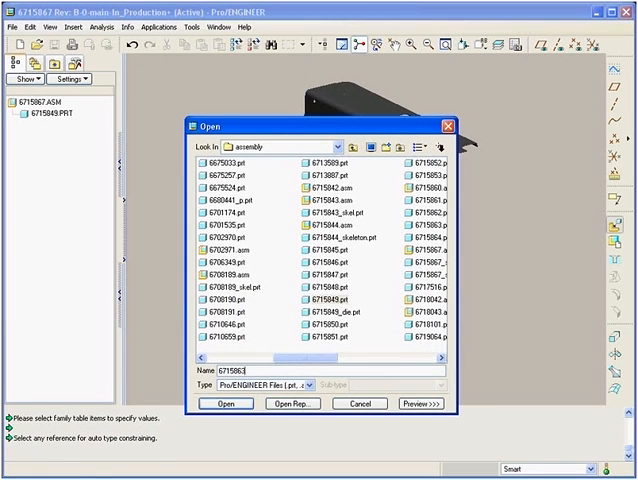
Step: Bring the small yellow part into the assembly and switch to translating it
click(228, 404)
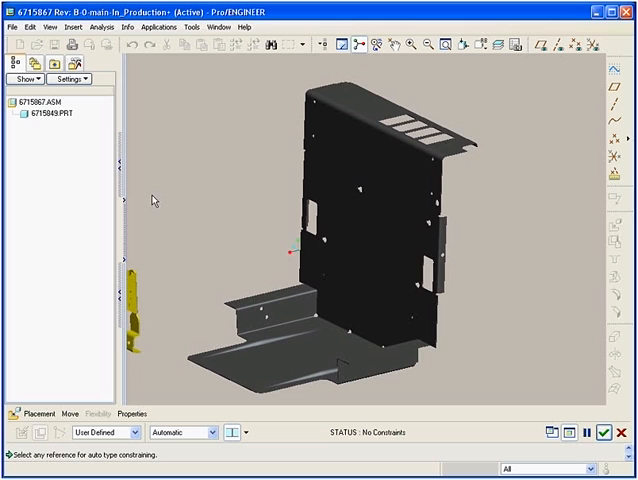
click(122, 204)
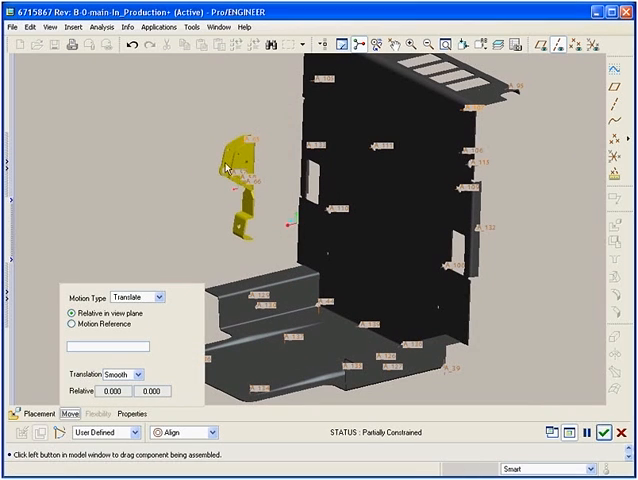
Step: Drag the small part along the workspace until it sits beside the bracket
drag(236, 170, 370, 164)
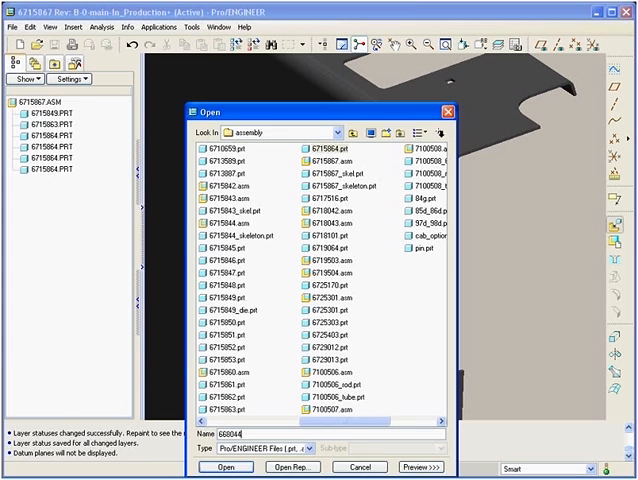
Step: Load the cylindrical bushing part in its own window next to the bracket's holes
click(214, 464)
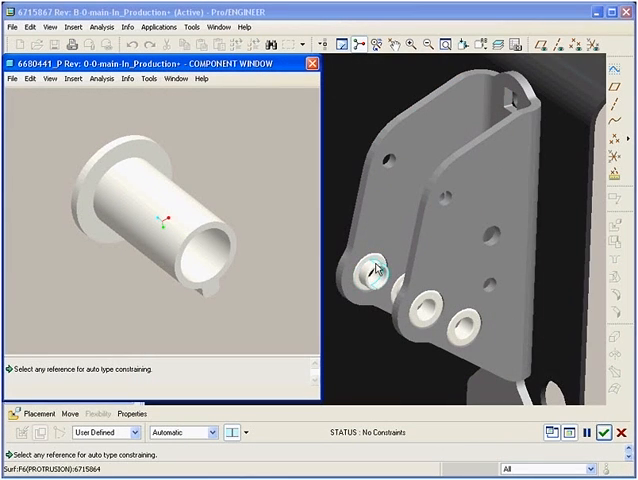
click(376, 276)
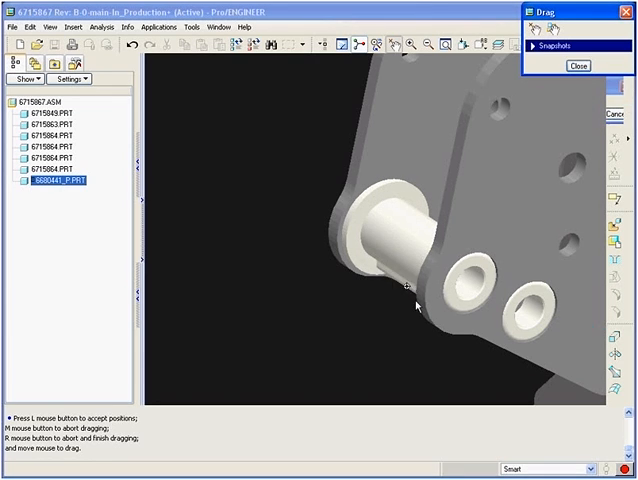
Step: Rotate the pinned cylinder about its joint and capture the position as Snapshot2
drag(410, 284, 410, 204)
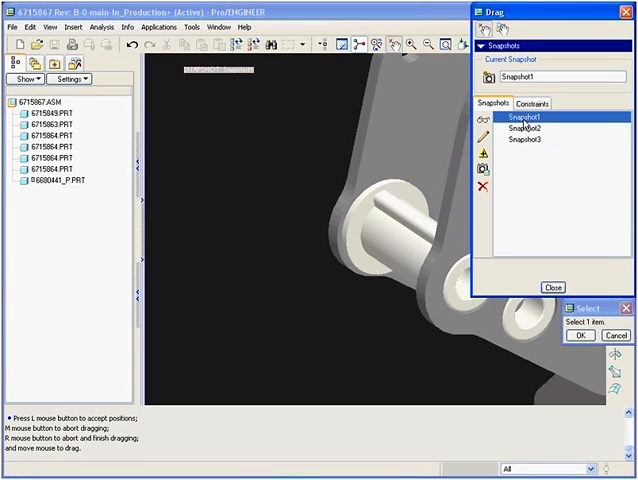
click(524, 138)
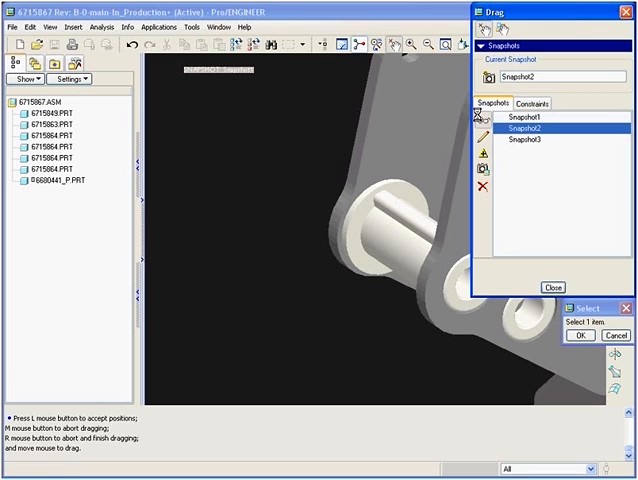